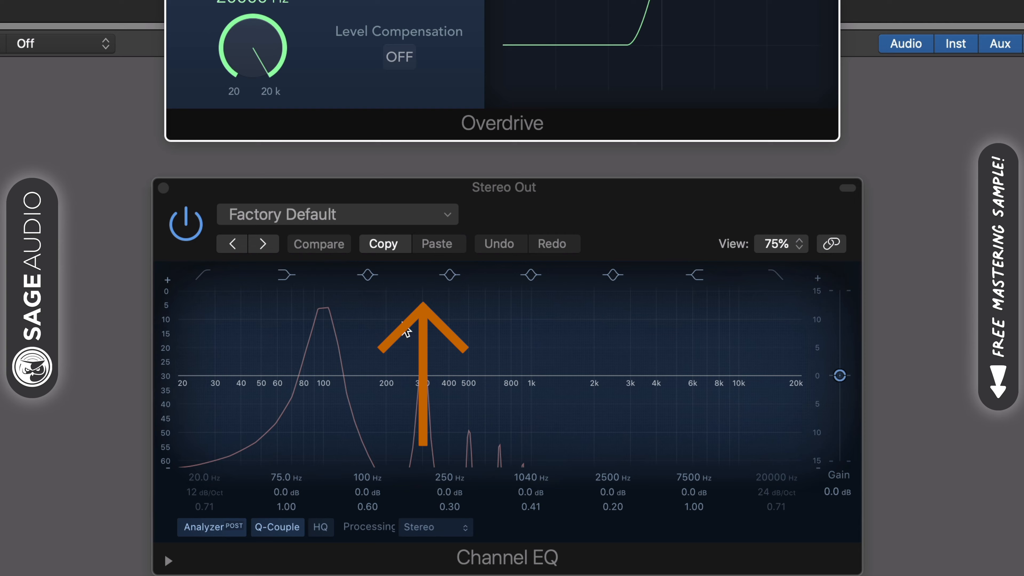
Close Overdrive and audition Saturn 2's Gentle Transformer style
left_click(531, 274)
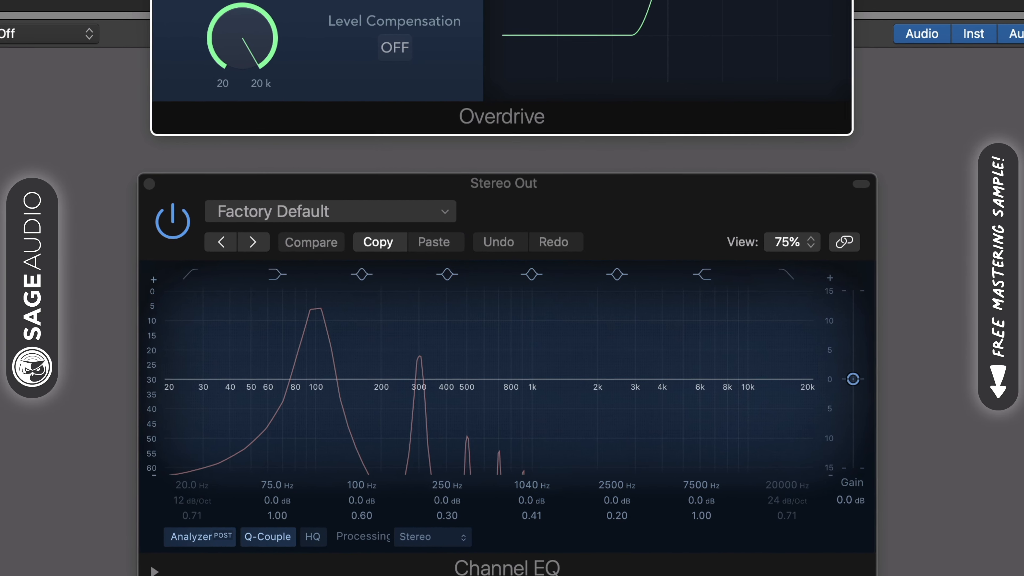
left_click(446, 274)
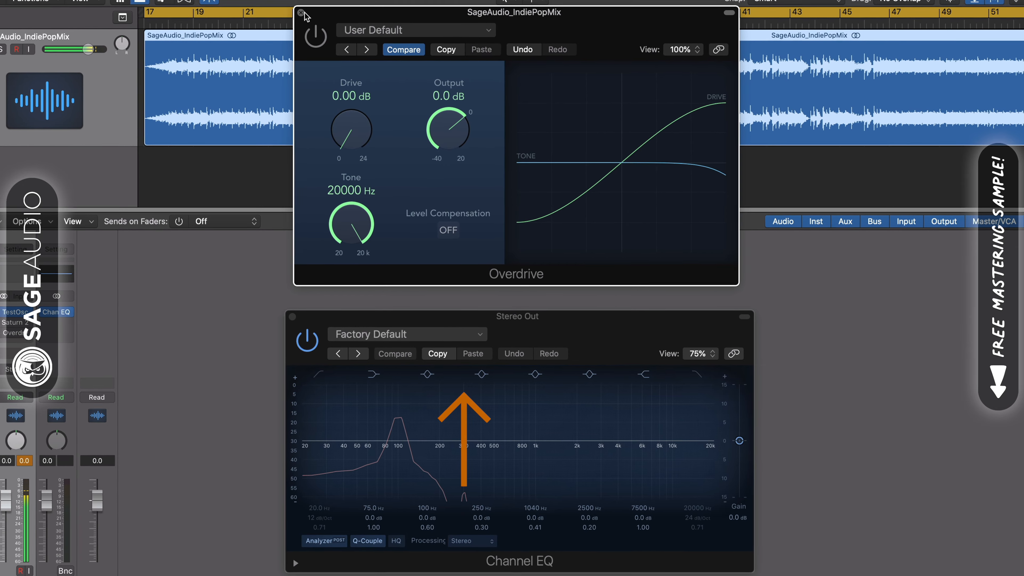
left_click(299, 12)
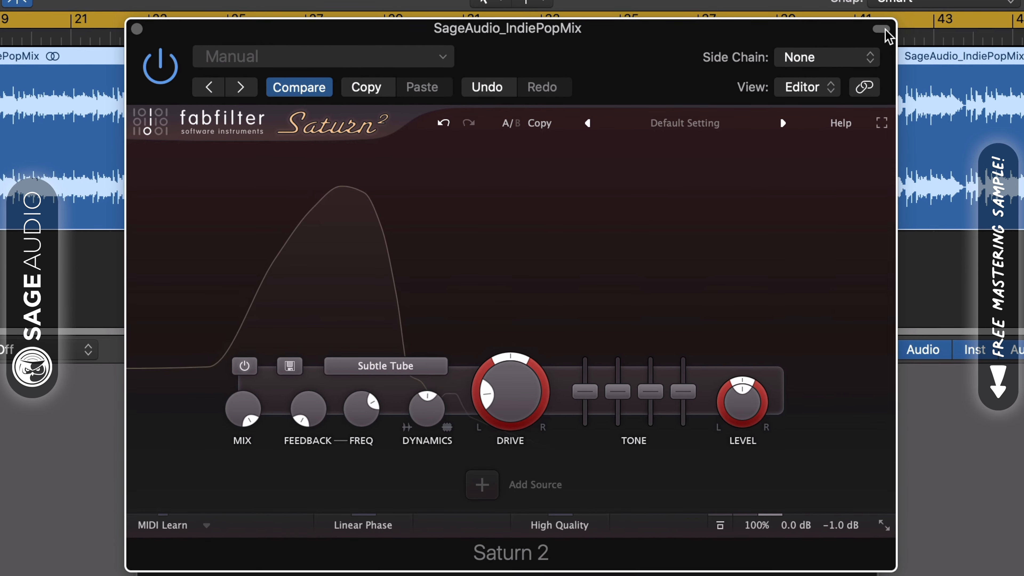
left_click(384, 365)
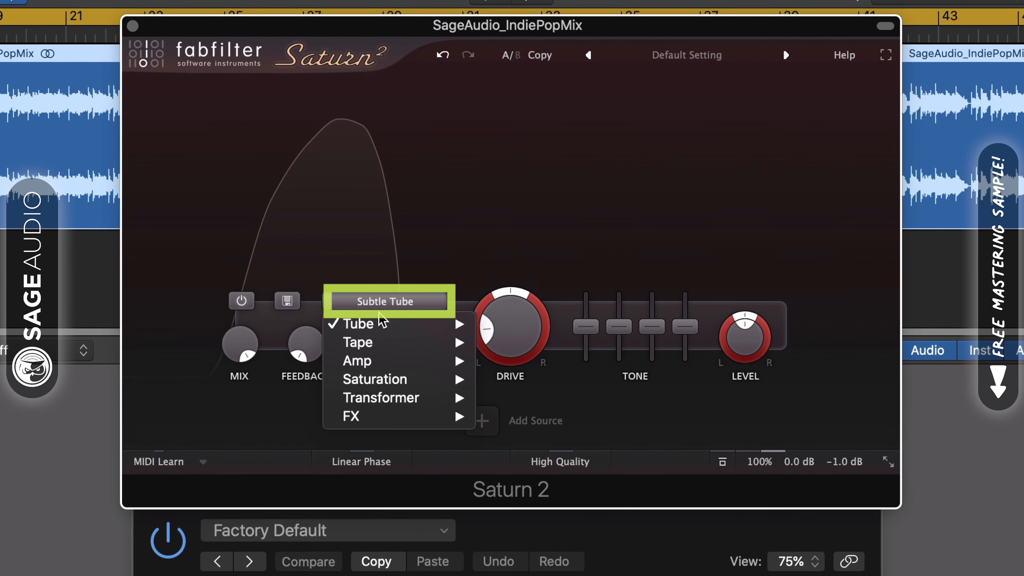
mouse_move(357, 361)
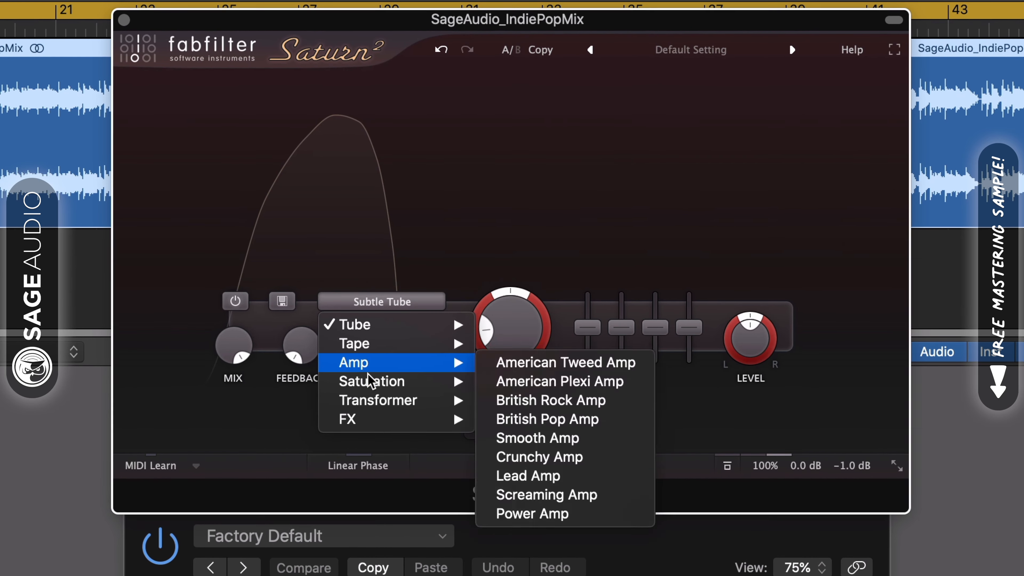
left_click(378, 399)
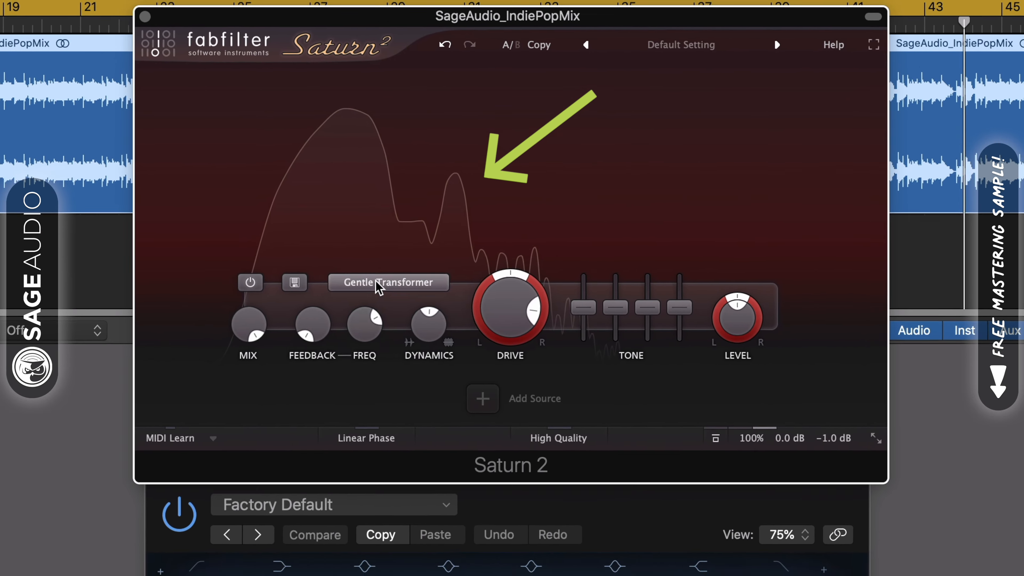
Try Warm Tube, then settle Saturn 2 on the Warm Transformer style
left_click(388, 283)
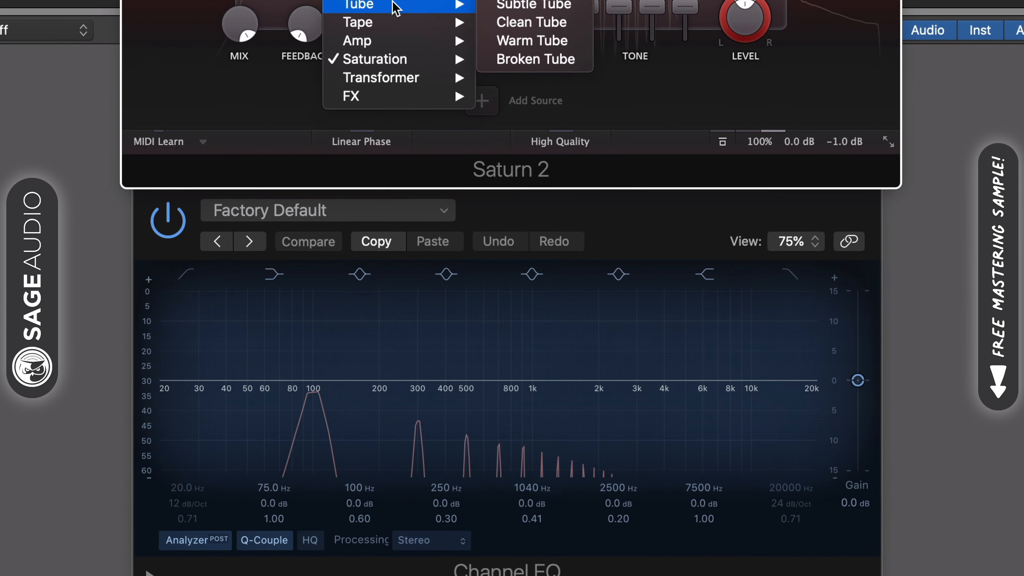
left_click(533, 40)
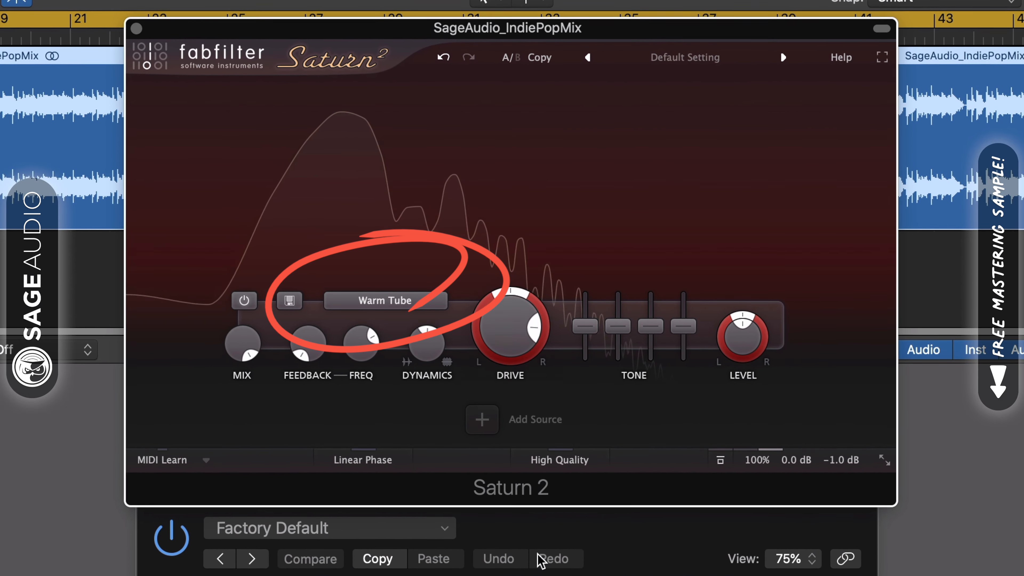
left_click(384, 300)
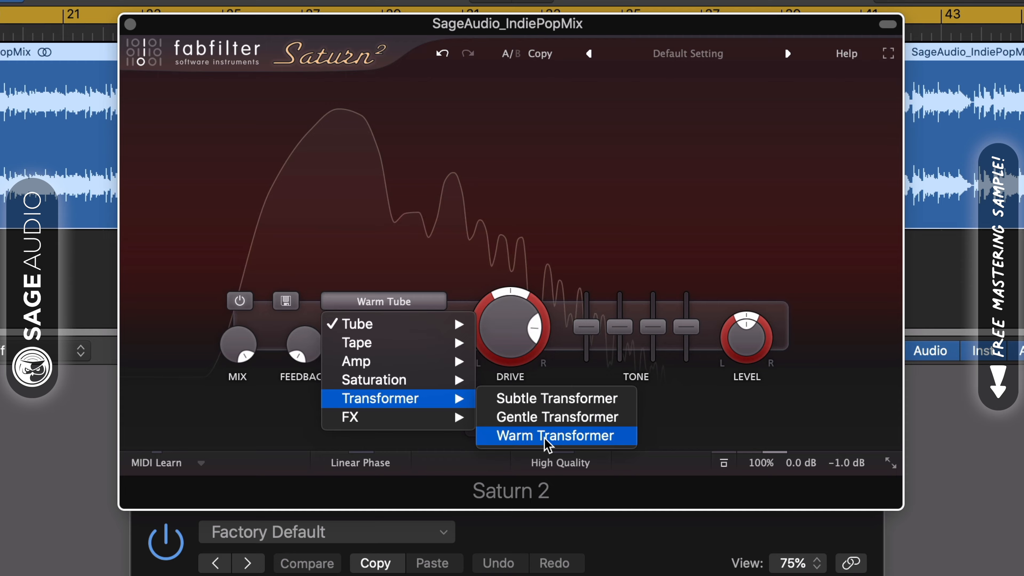
left_click(555, 436)
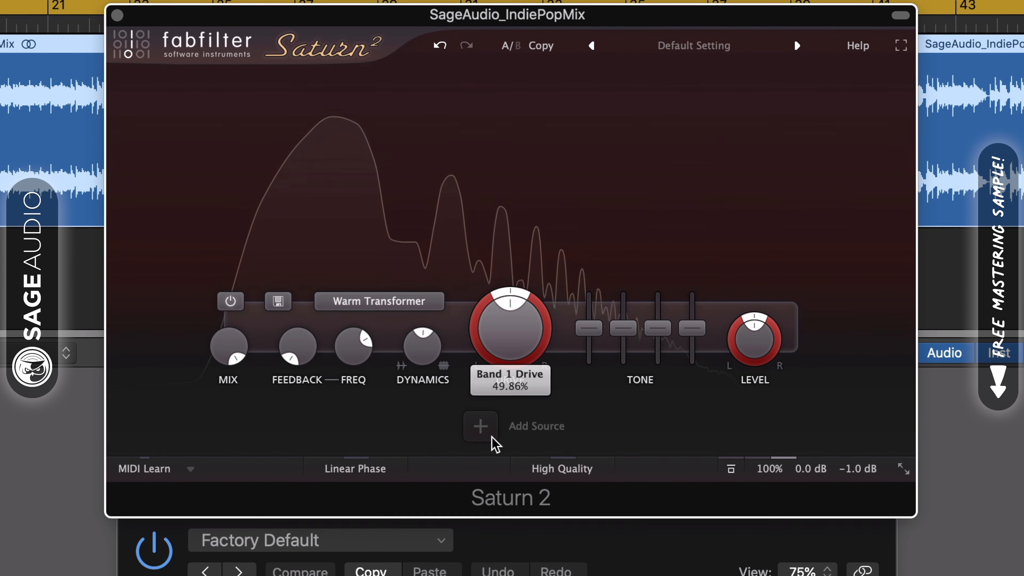
left_click(378, 301)
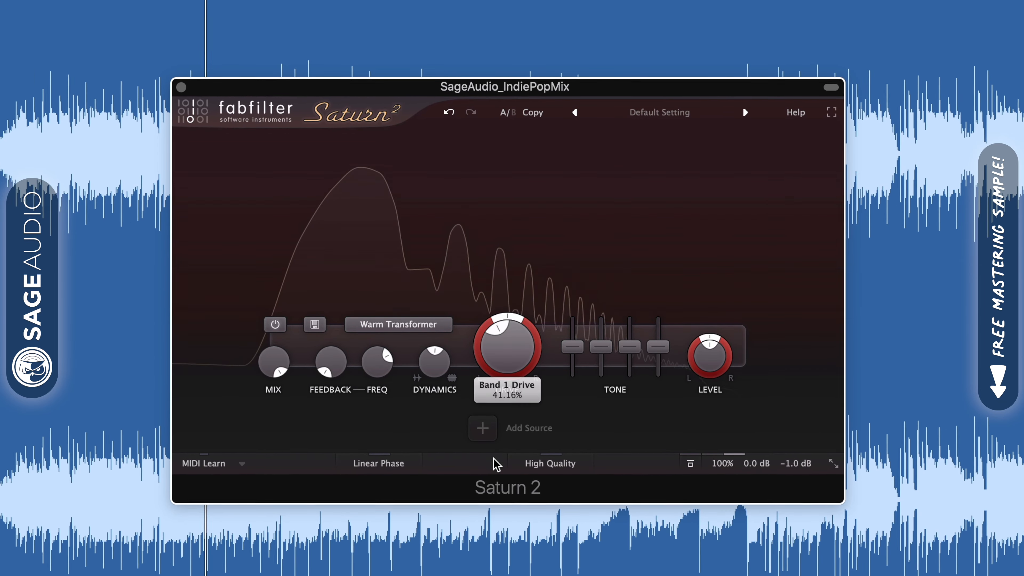
Set Saturn 2's style to Transformer > Subtle Transformer
left_click(397, 325)
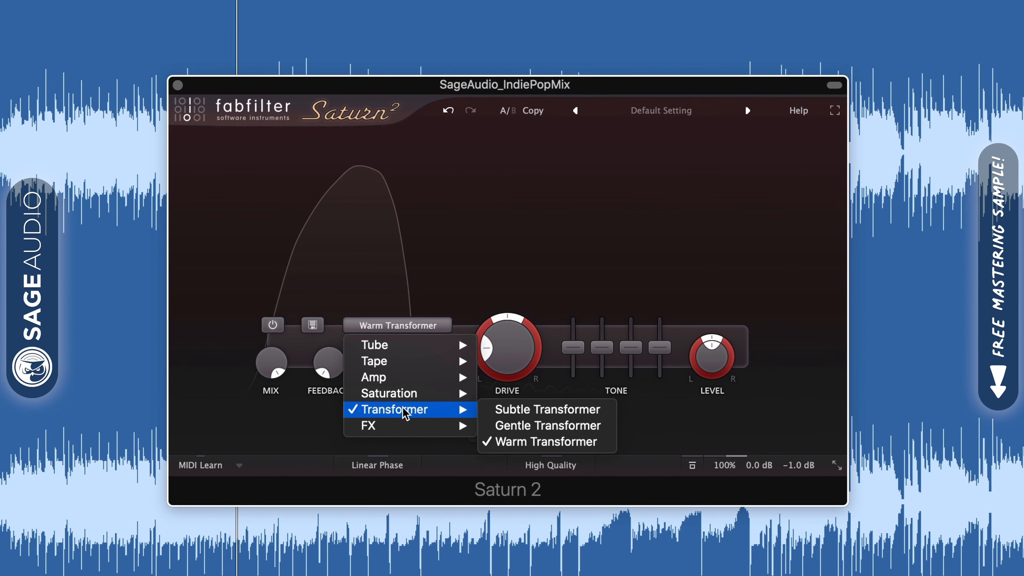
mouse_move(546, 410)
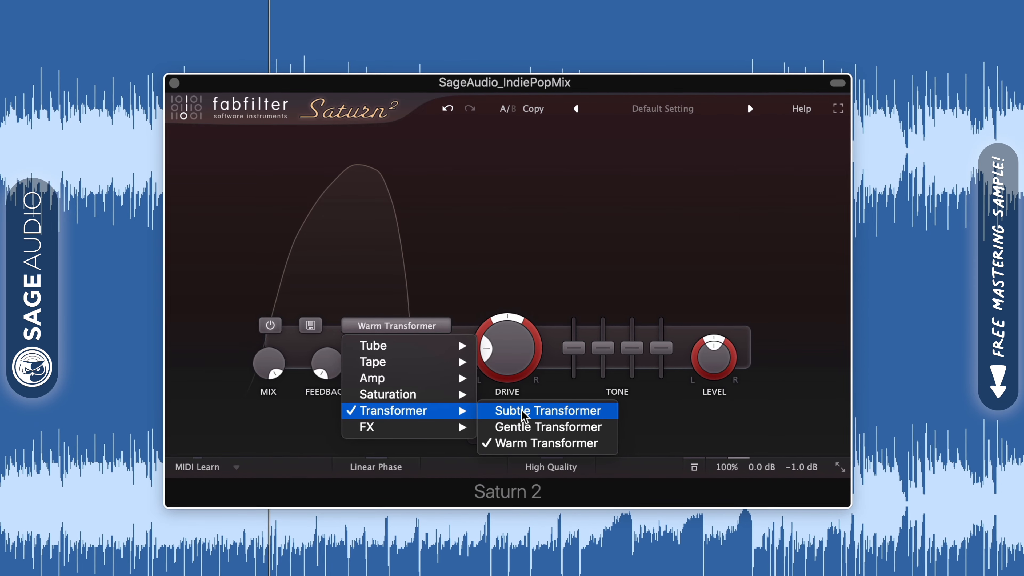
left_click(547, 411)
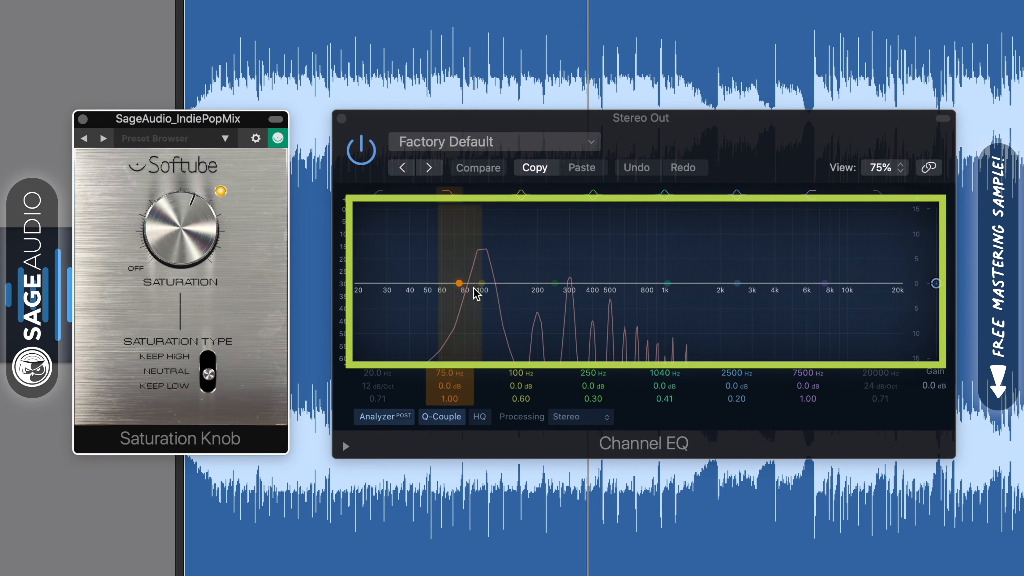
Select the 76 Hz and 2500 Hz Channel EQ bands to inspect the harmonic peaks
left_click(664, 284)
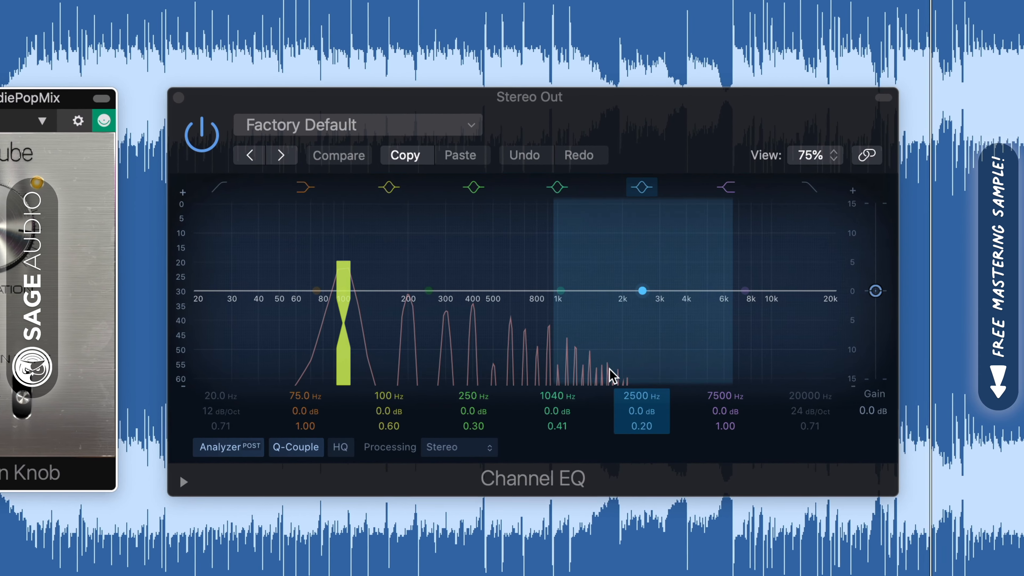
left_click(388, 187)
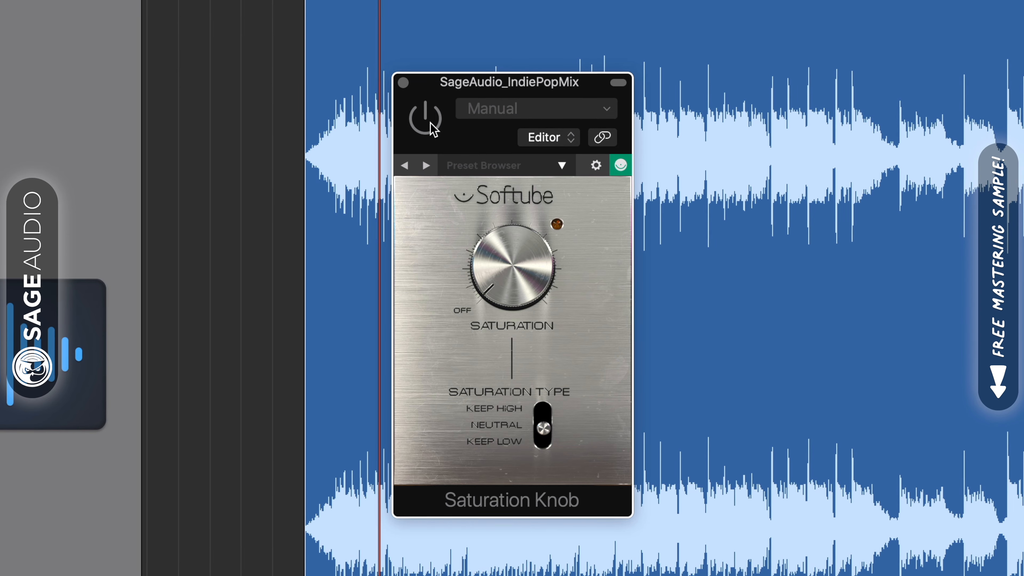
Bypass and re-enable the Saturation Knob with its power button
left_click(425, 117)
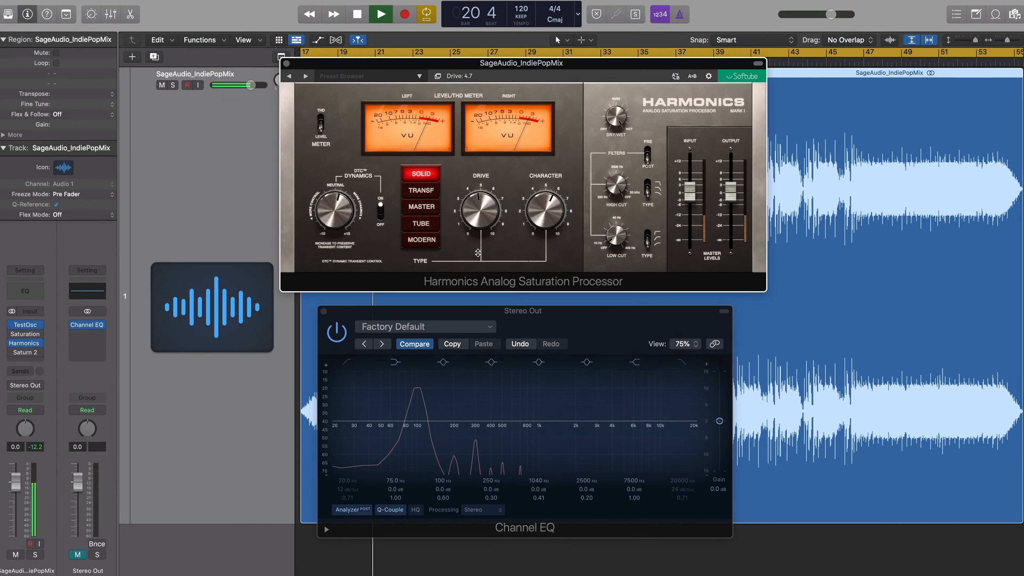
Audition Harmonics types SOLID, MASTER, TUBE and MODERN in turn
left_click(403, 176)
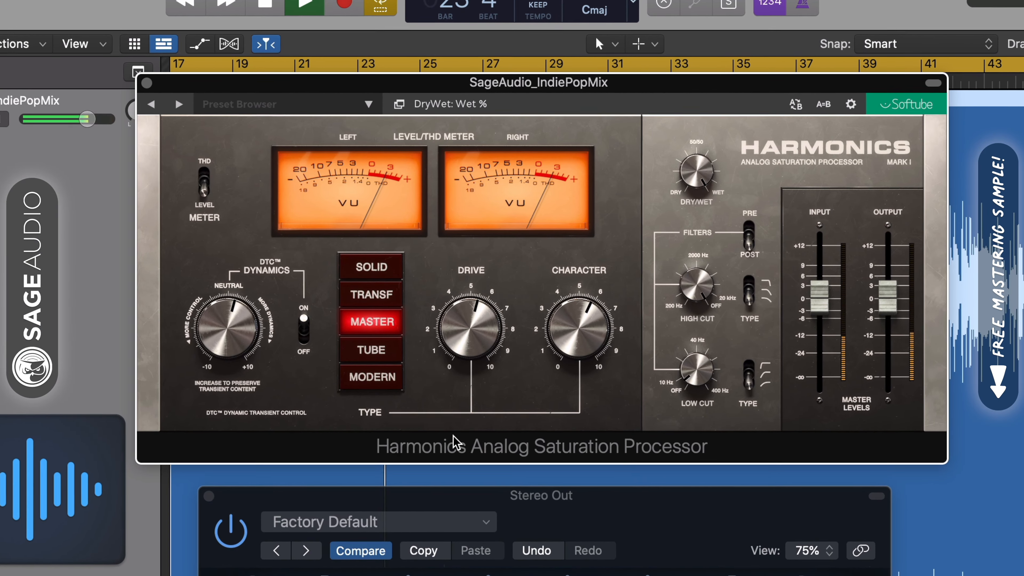
left_click(369, 265)
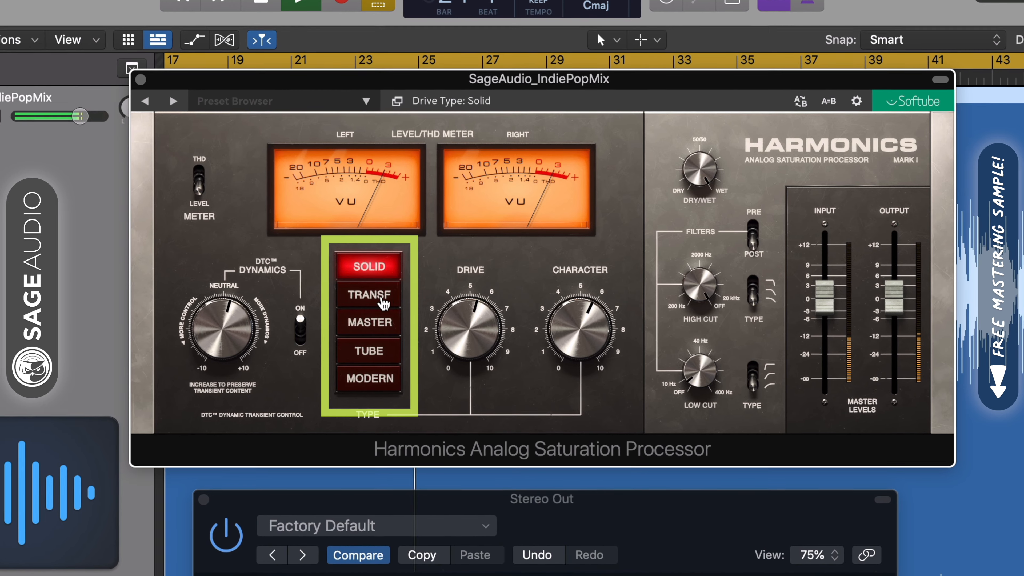
left_click(367, 322)
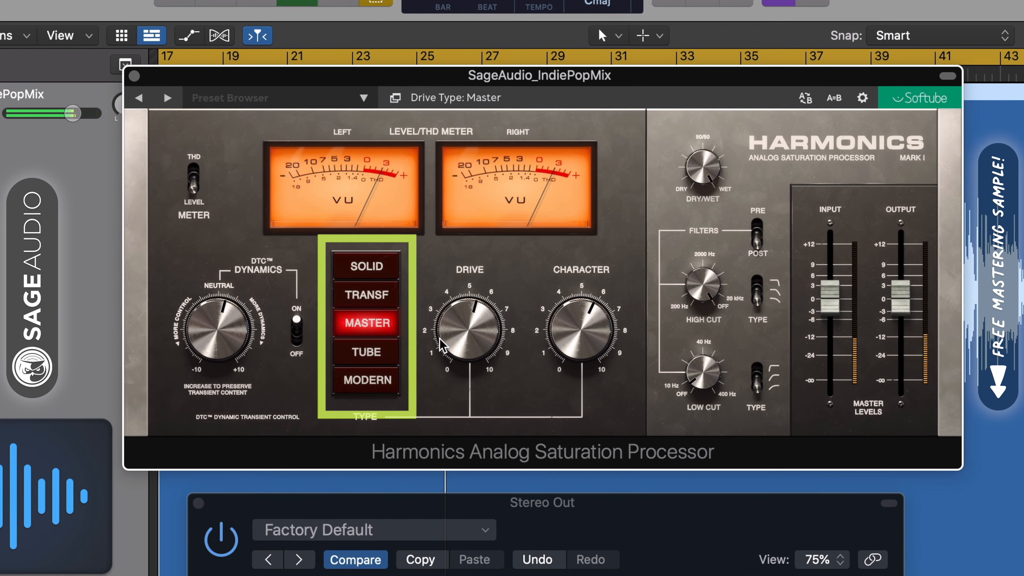
left_click(365, 352)
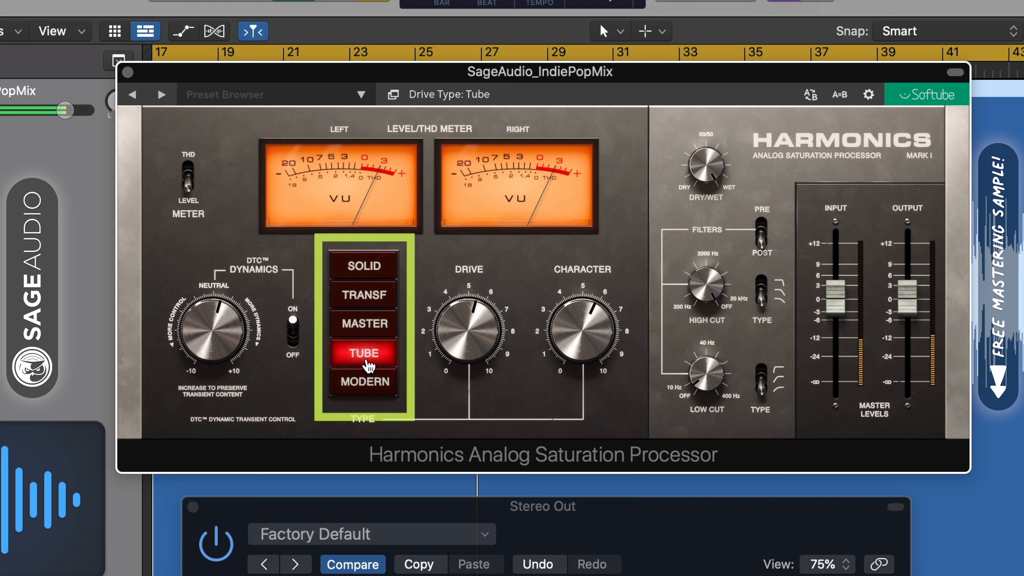
left_click(363, 383)
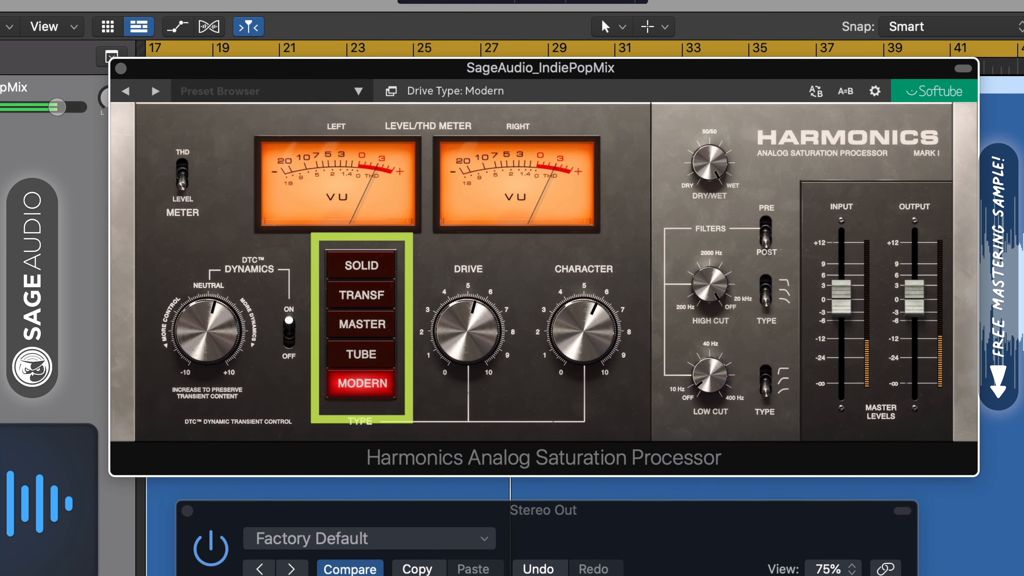
left_click(364, 341)
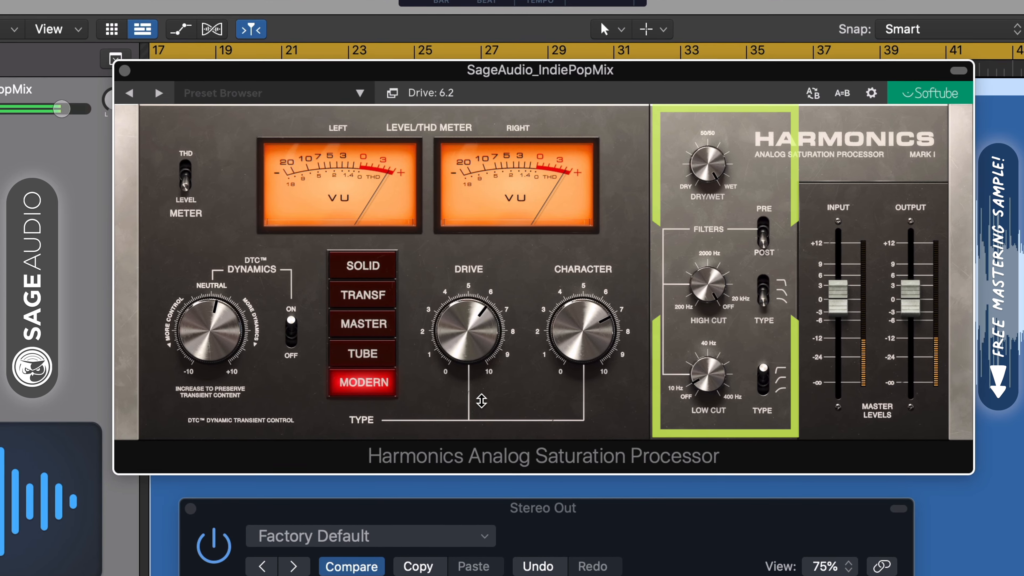
Adjust the Harmonics drive toward 6.2 on the MODERN type
left_click(361, 324)
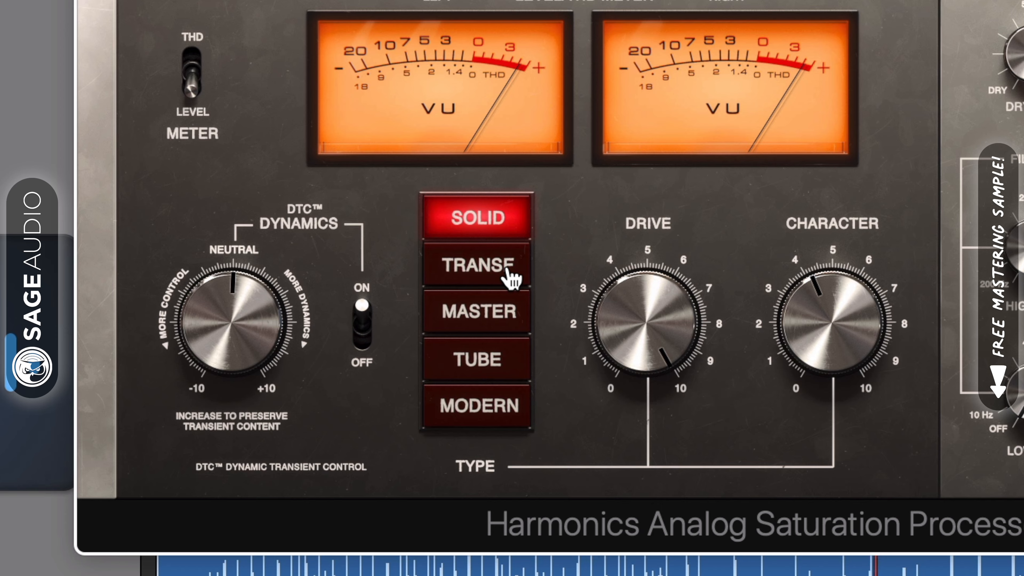
With drive near 10, compare TRANSF, MASTER, TUBE and MODERN Harmonics types
left_click(476, 264)
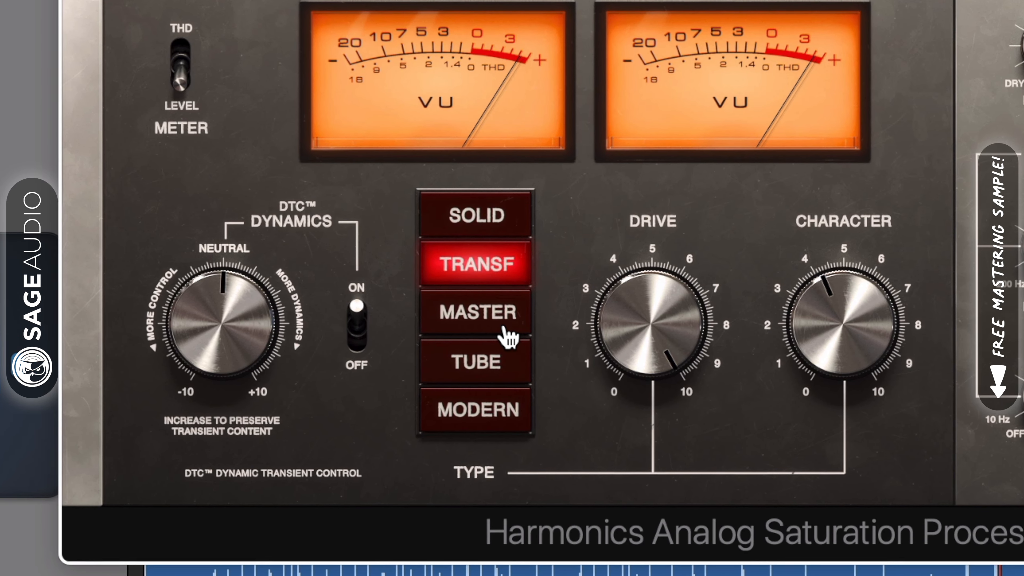
left_click(475, 312)
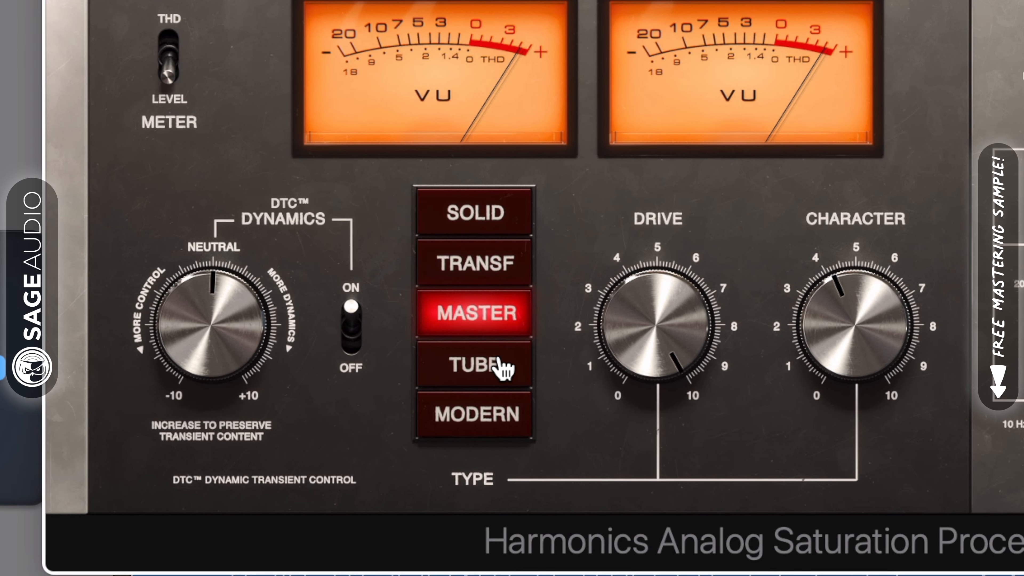
left_click(473, 364)
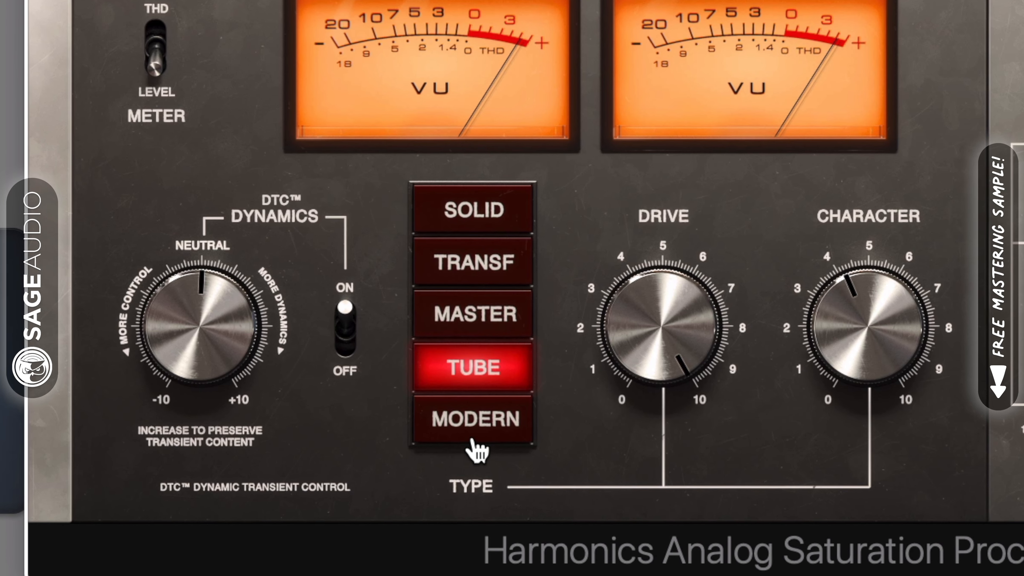
left_click(473, 418)
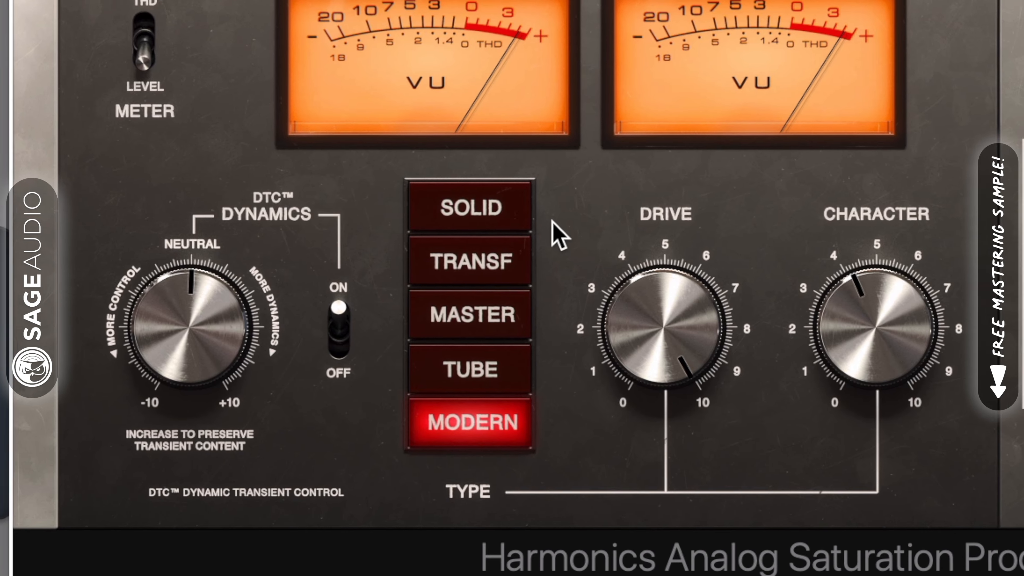
left_click(469, 263)
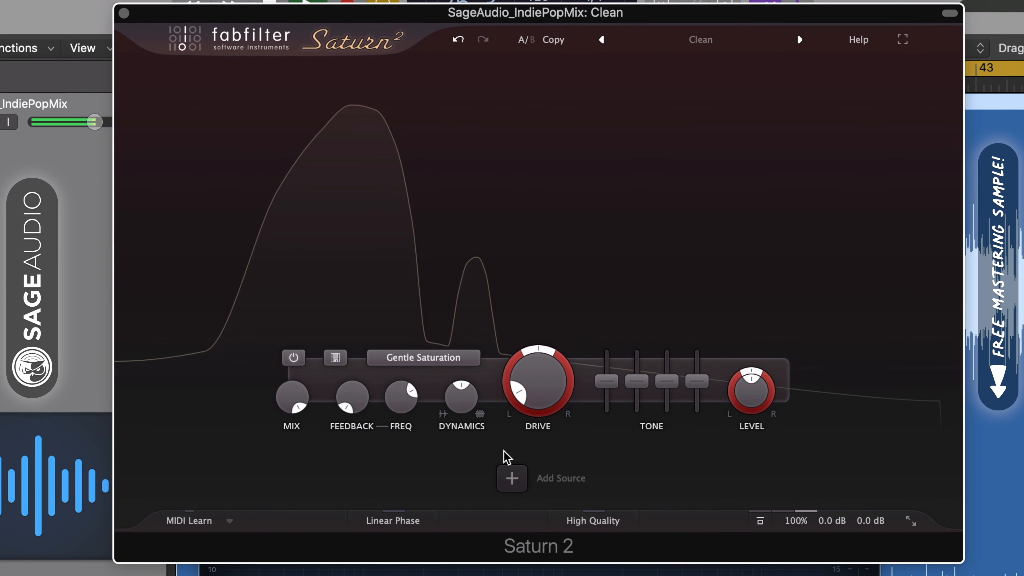
Set the Saturn 2 band style to Tape > Clean Tape
left_click(422, 358)
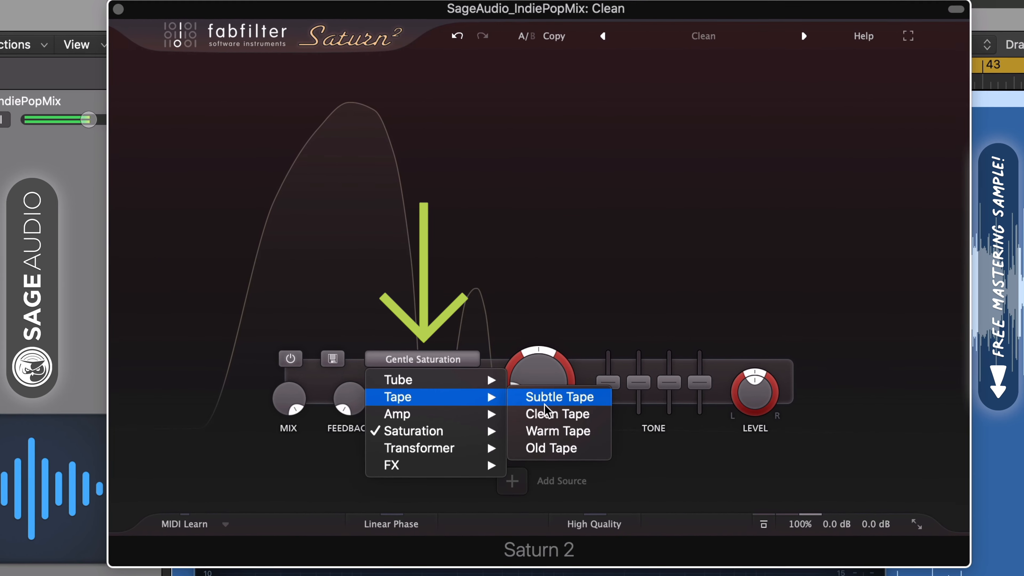
left_click(557, 414)
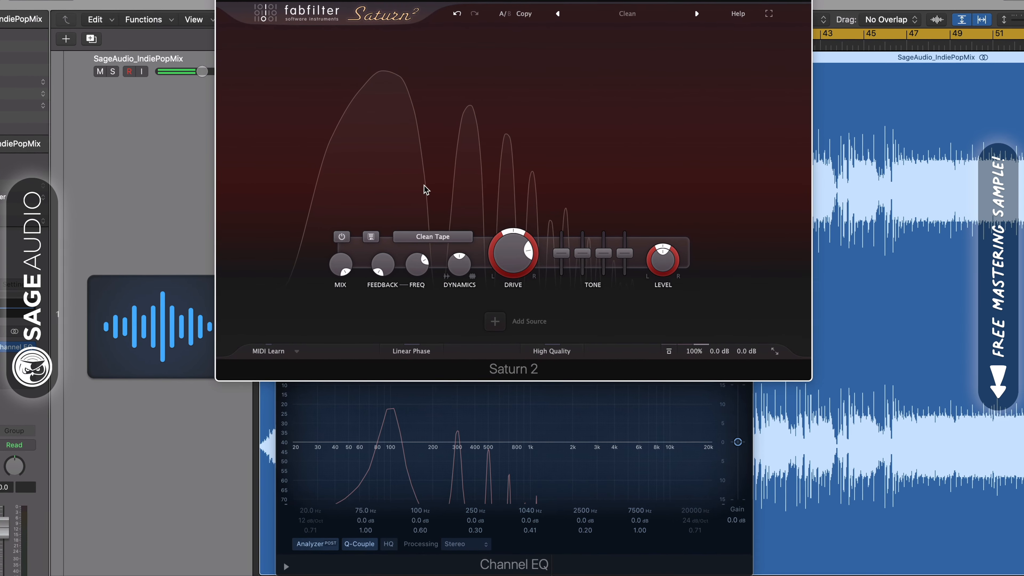
left_click(432, 237)
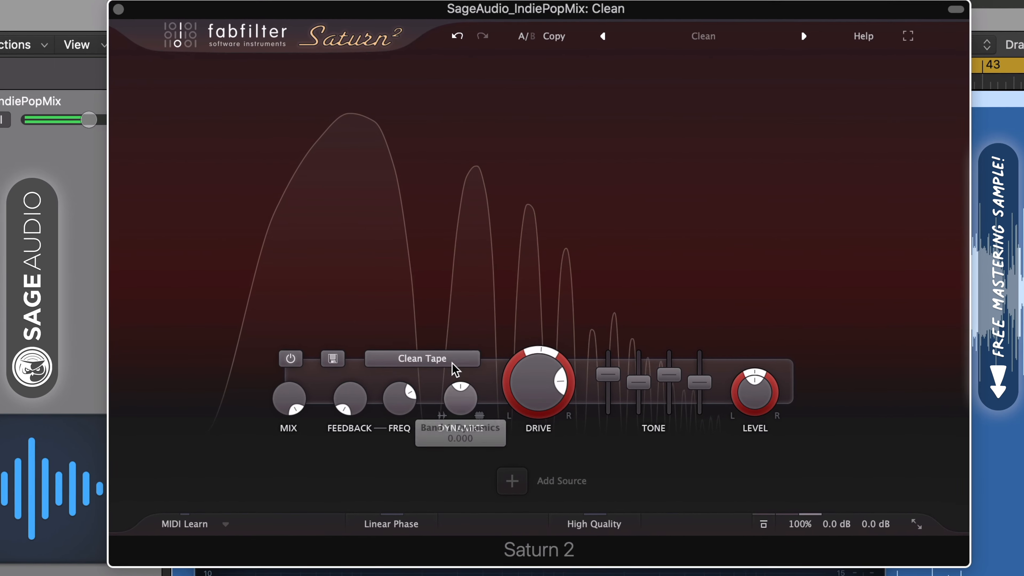
Set American Plexi Amp and add an XY controller linked to drive and other band controls
left_click(422, 358)
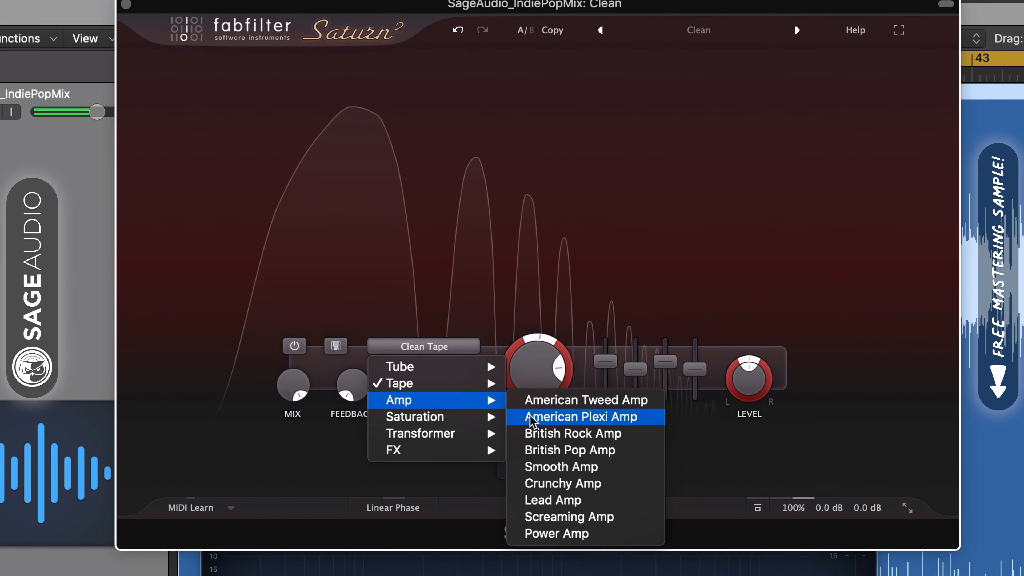
left_click(579, 417)
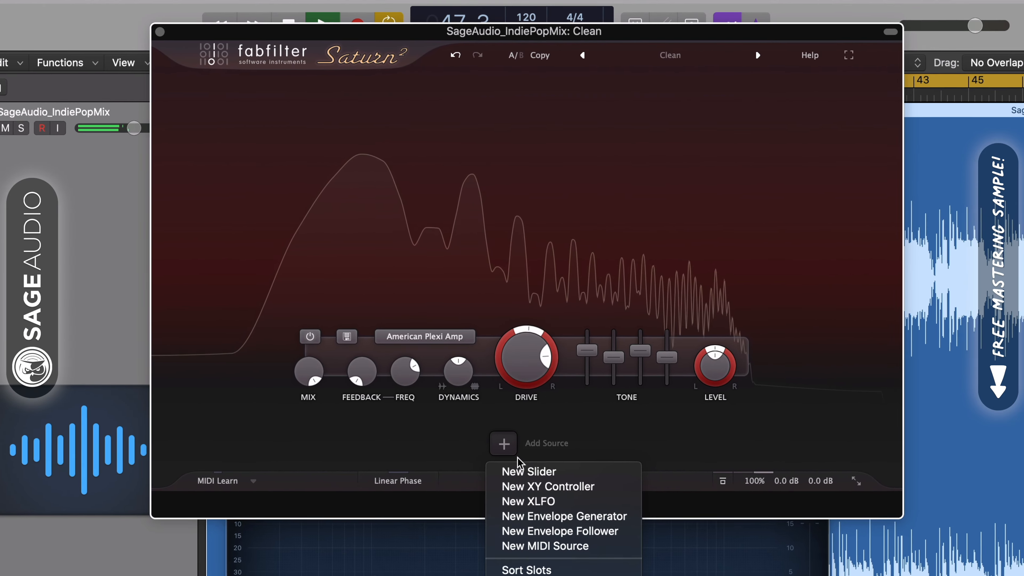
left_click(547, 486)
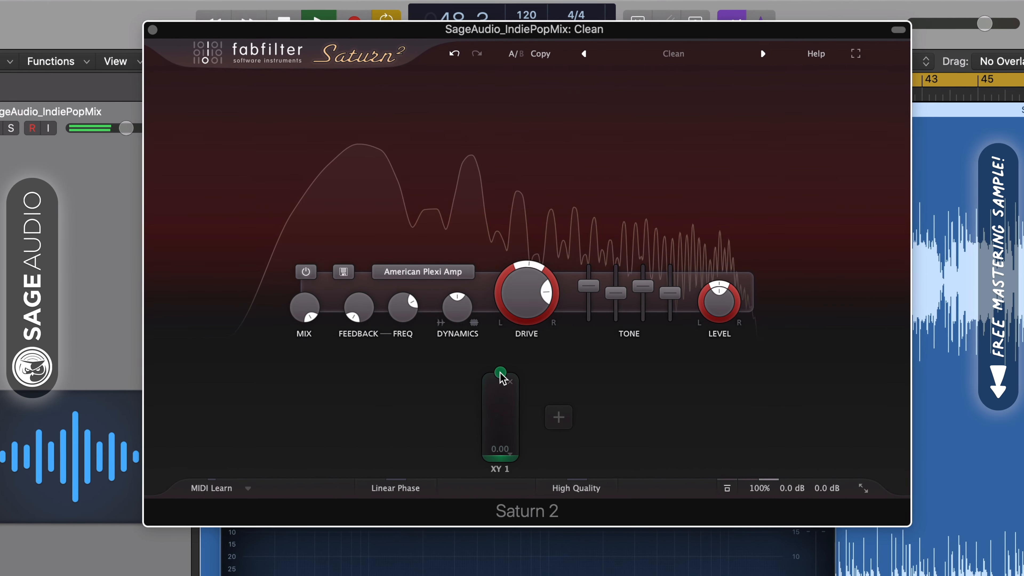
left_click(526, 294)
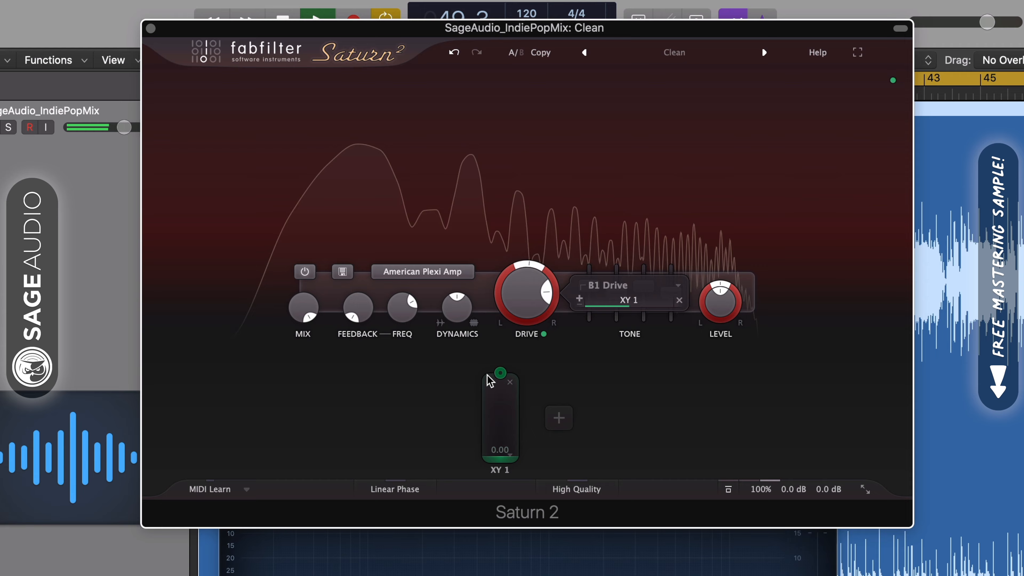
left_click(457, 307)
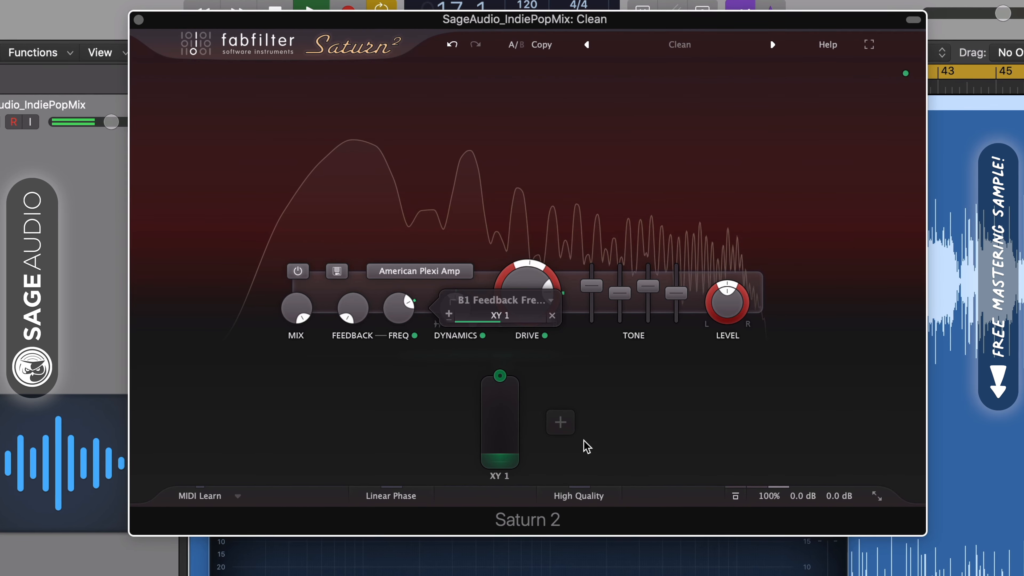
Add an envelope generator modulation source linked to bass
left_click(560, 423)
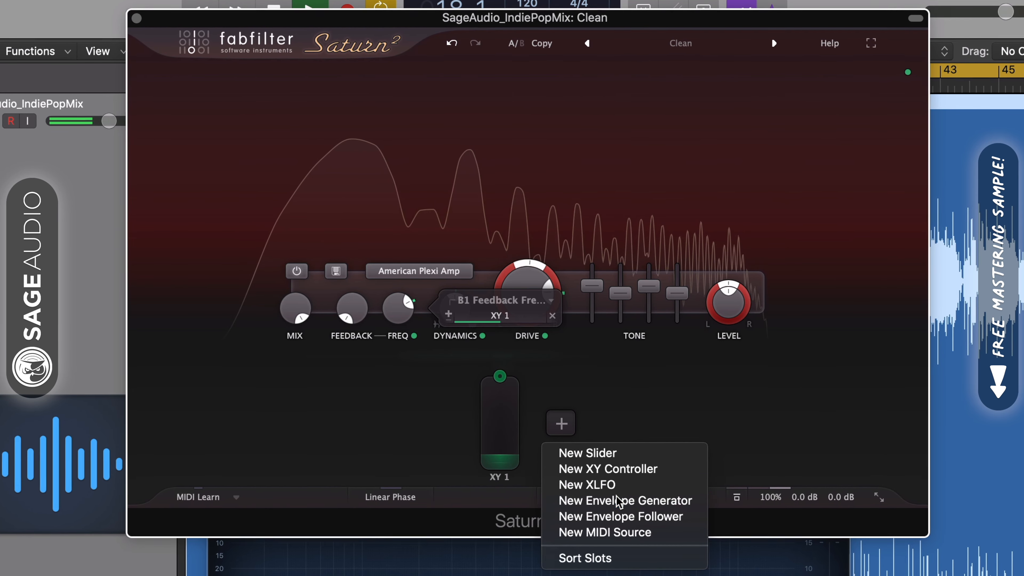
left_click(625, 500)
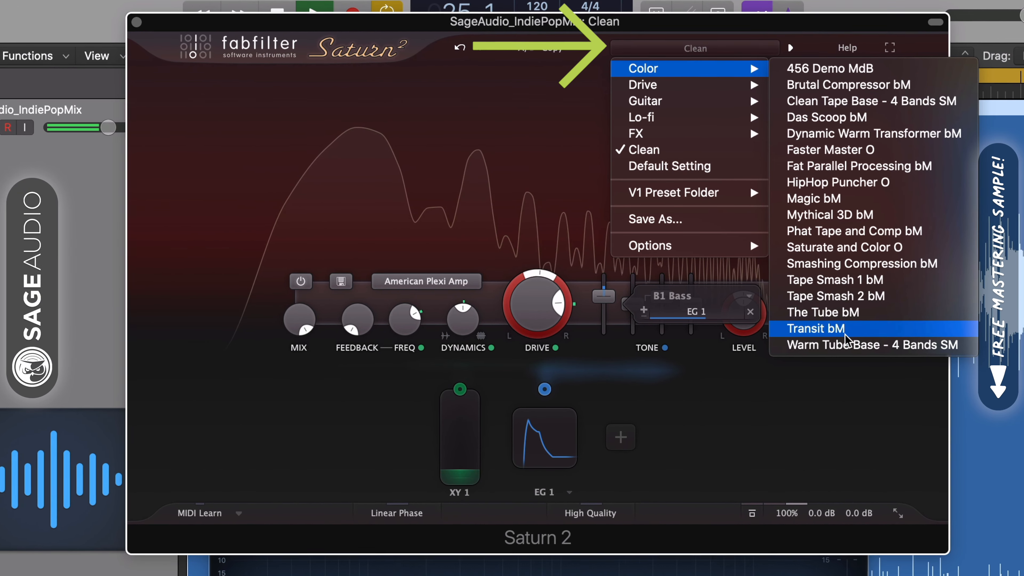
Load The Tube bM preset, then reset Saturn 2 to Default Setting
left_click(824, 312)
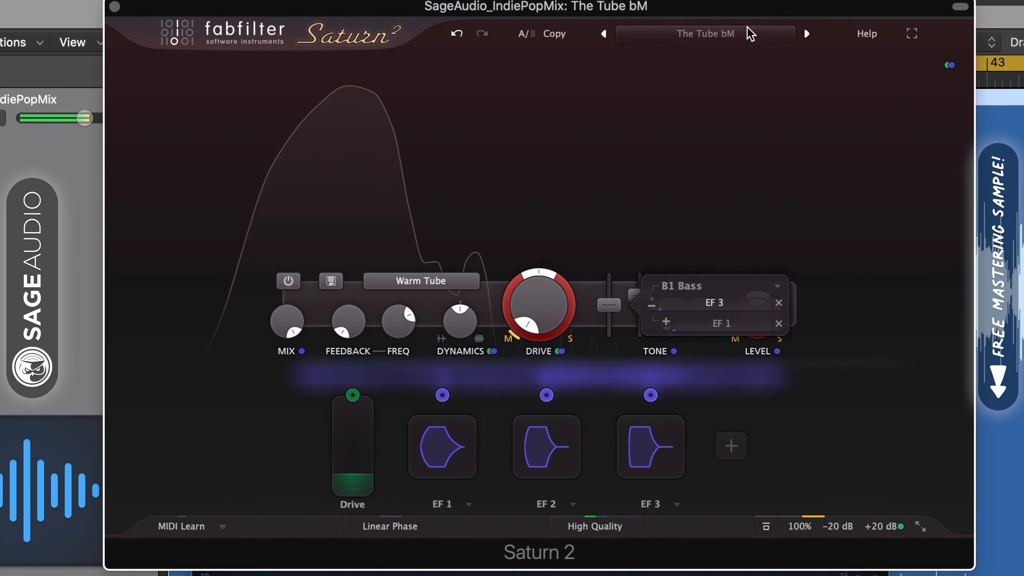
left_click(704, 33)
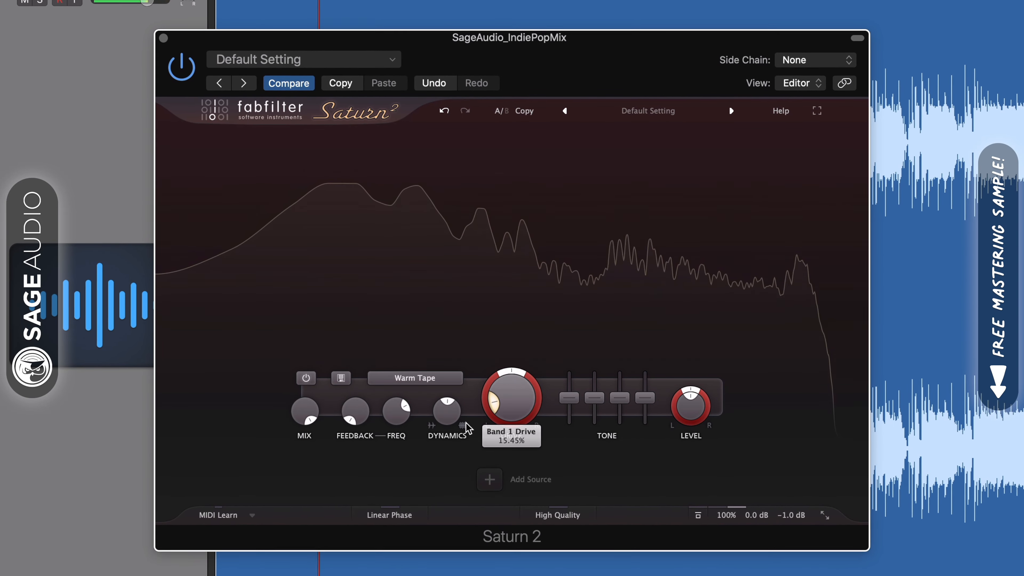
Load Saturn 2's The Tube bM colour preset, then the Magic bM preset
left_click(648, 109)
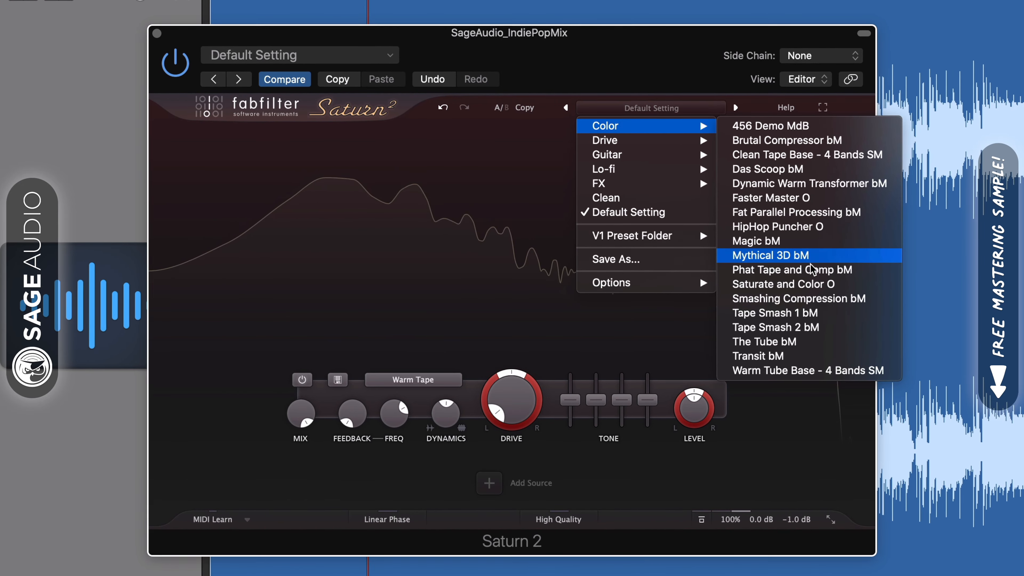
left_click(764, 342)
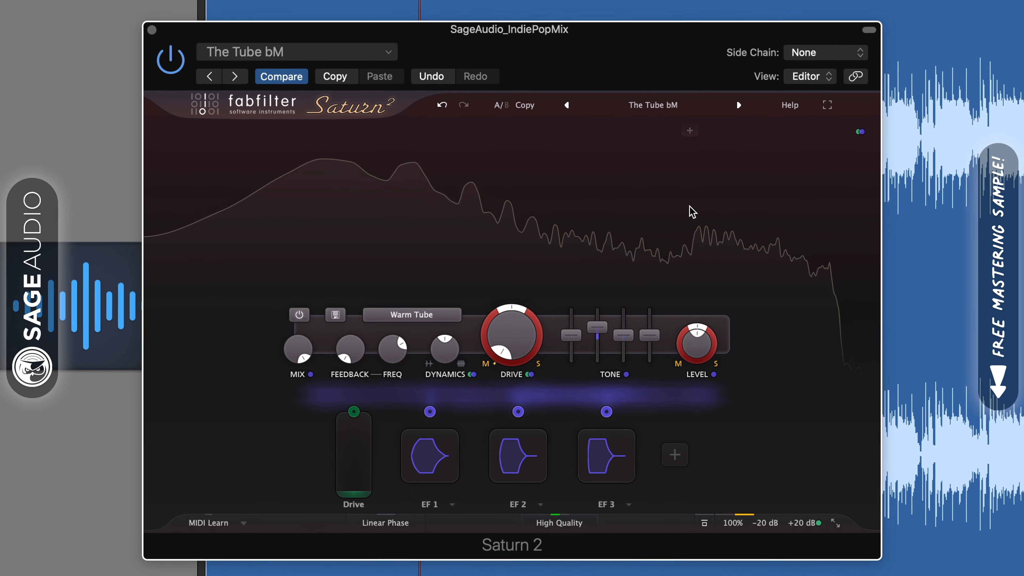
left_click(653, 105)
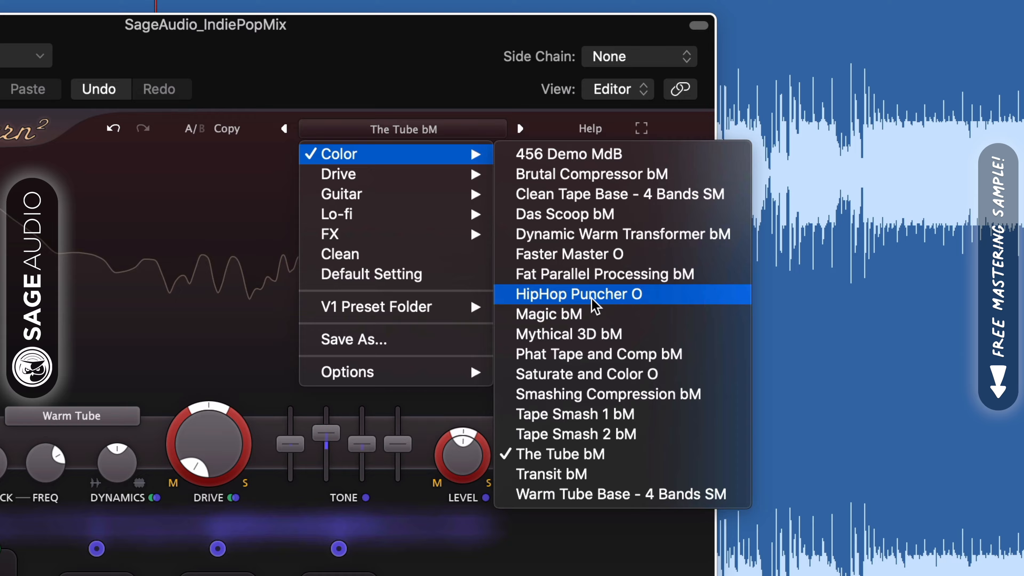
left_click(549, 314)
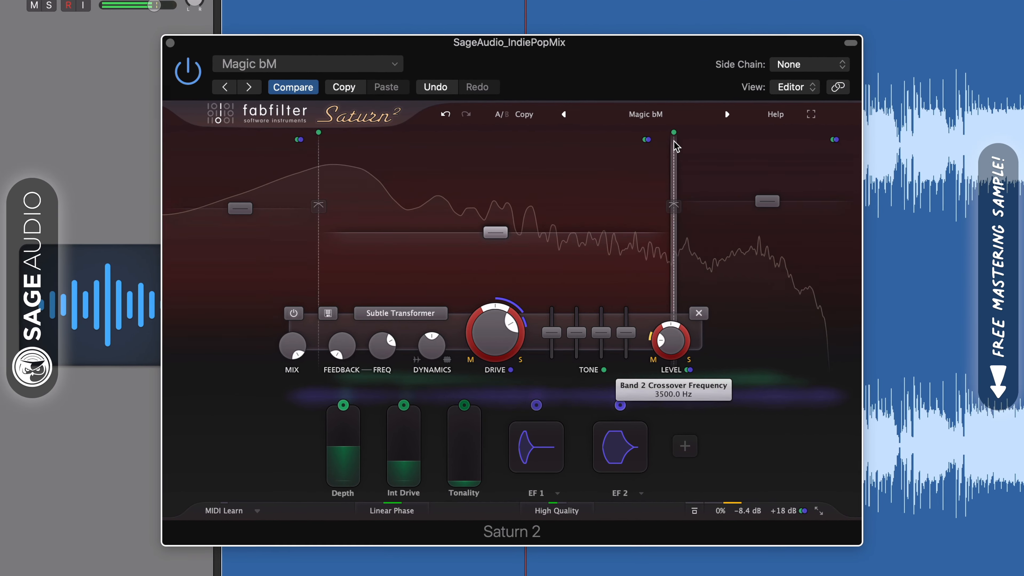
Load the Mythical 3D bM preset, then return to another colour preset, The Tube bM
left_click(645, 114)
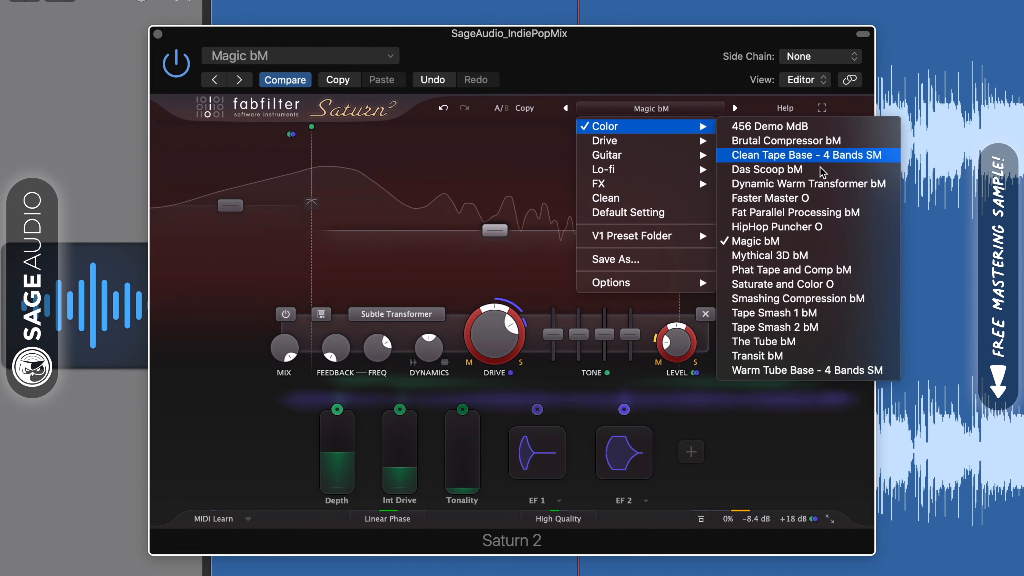
left_click(770, 255)
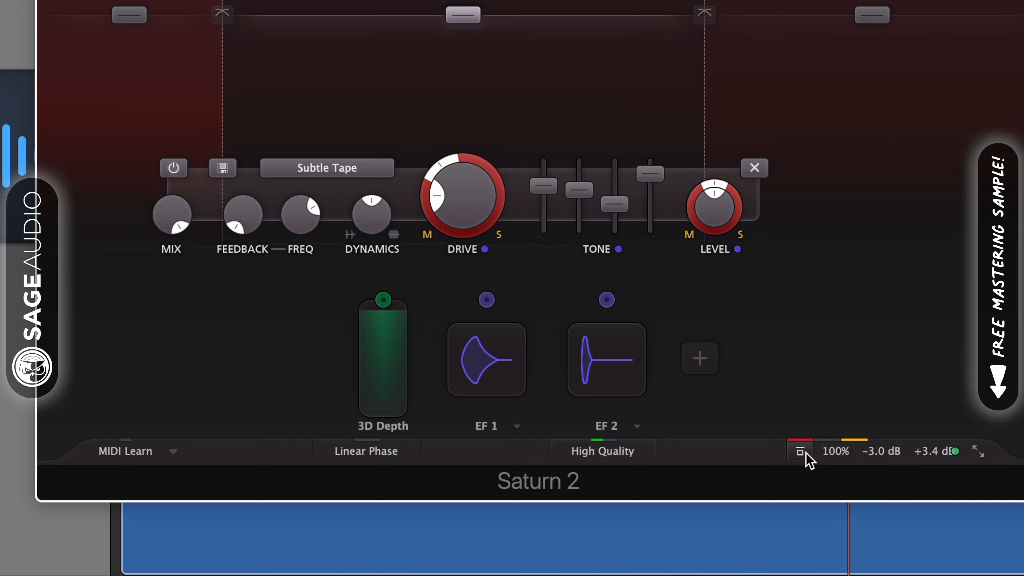
left_click(800, 451)
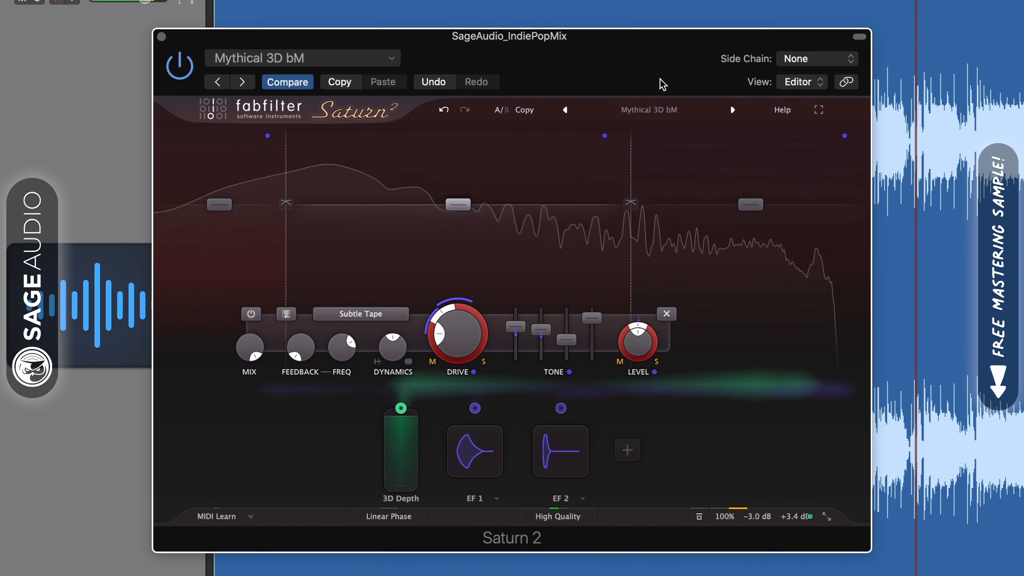
left_click(649, 109)
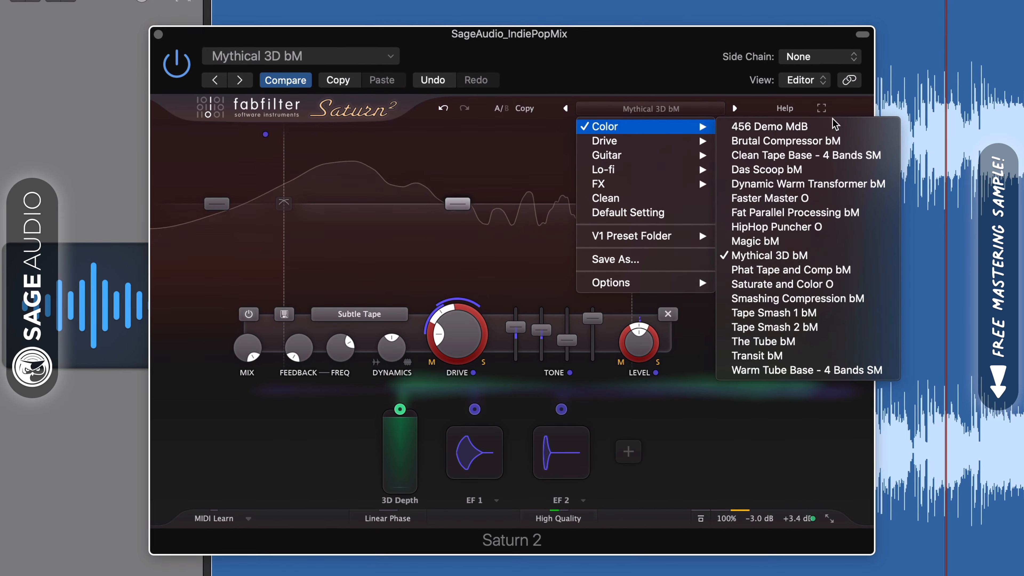
left_click(762, 341)
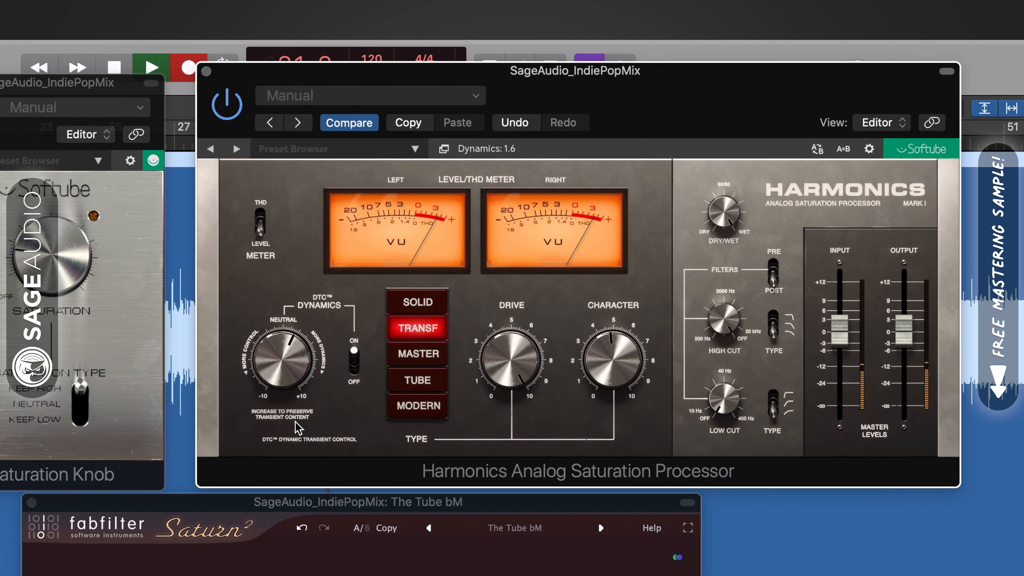
Switch Harmonics' saturation type to Tube, then settle on Modern
left_click(414, 382)
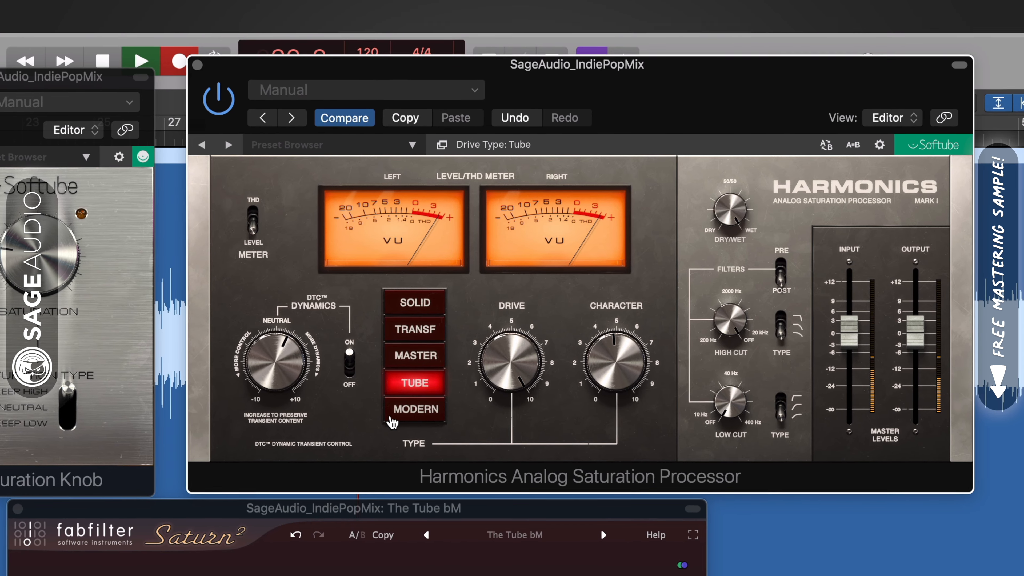
left_click(413, 409)
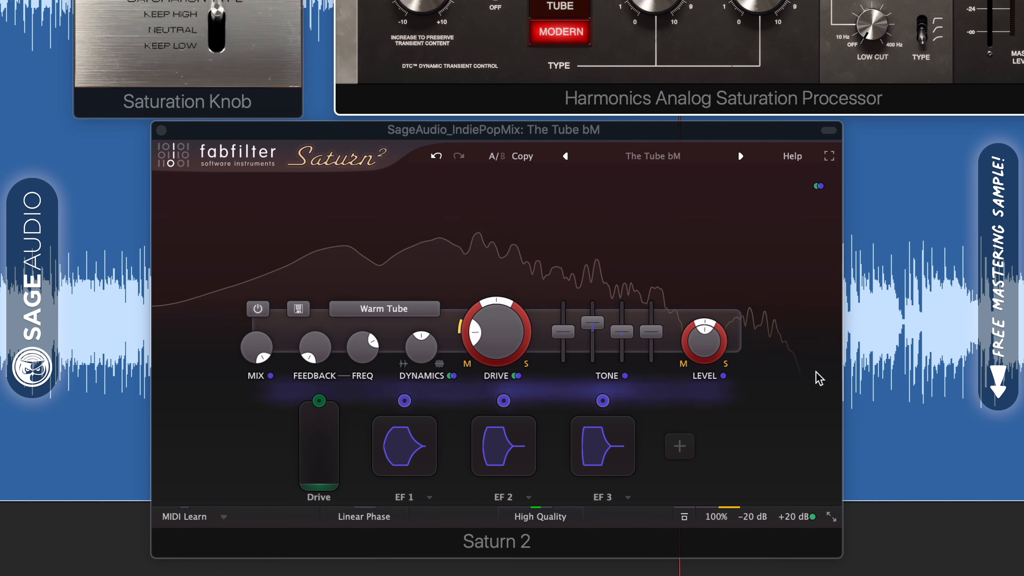
mouse_move(496, 346)
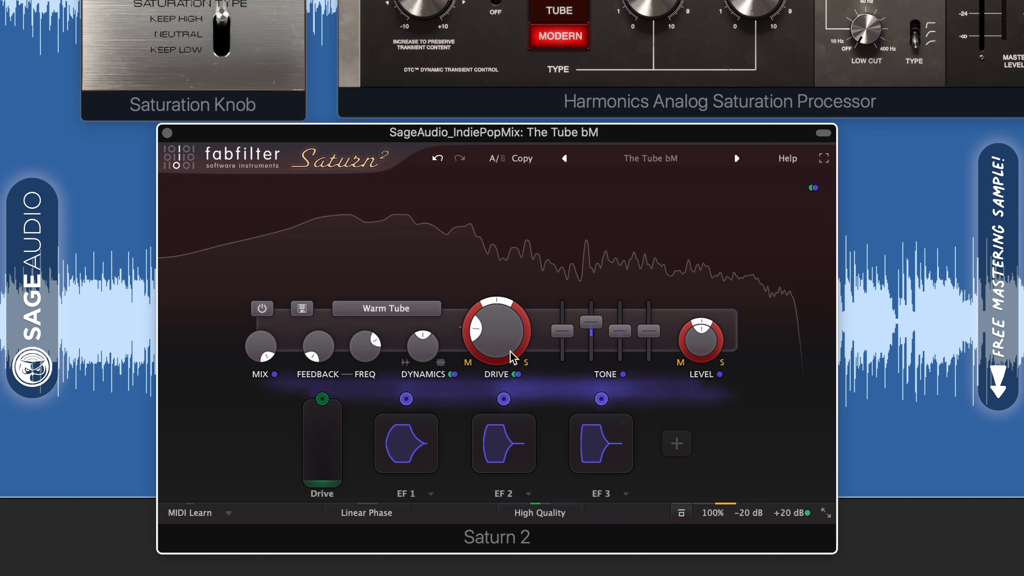
Change the Saturn 2 band's style from Warm Tube to Warm Tape
left_click(385, 308)
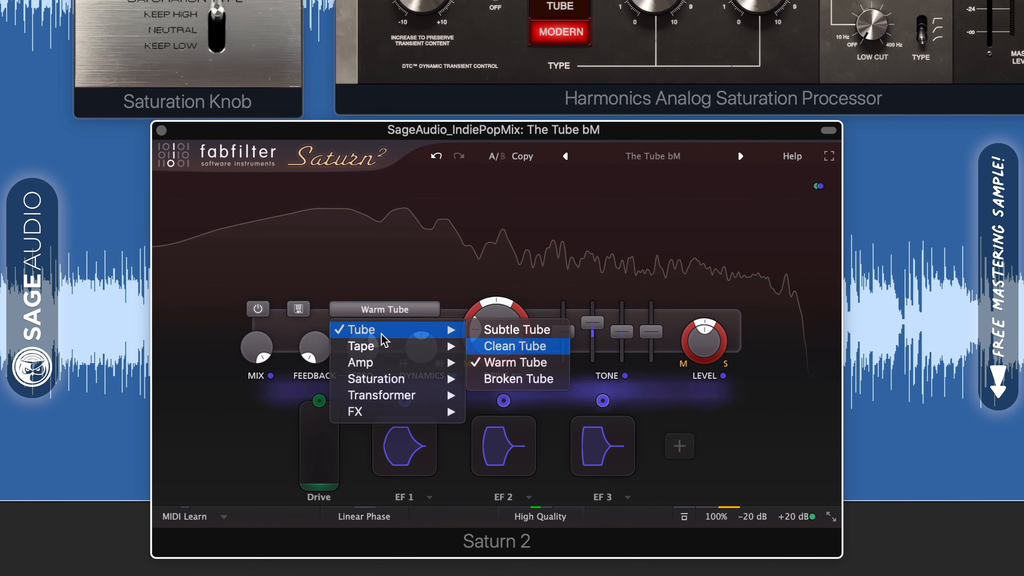
mouse_move(358, 347)
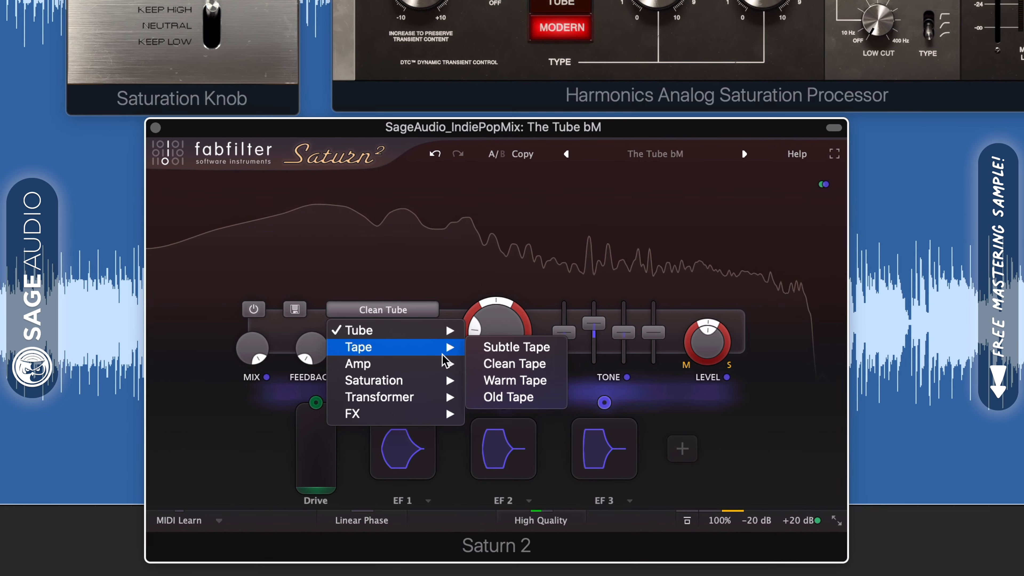
left_click(514, 381)
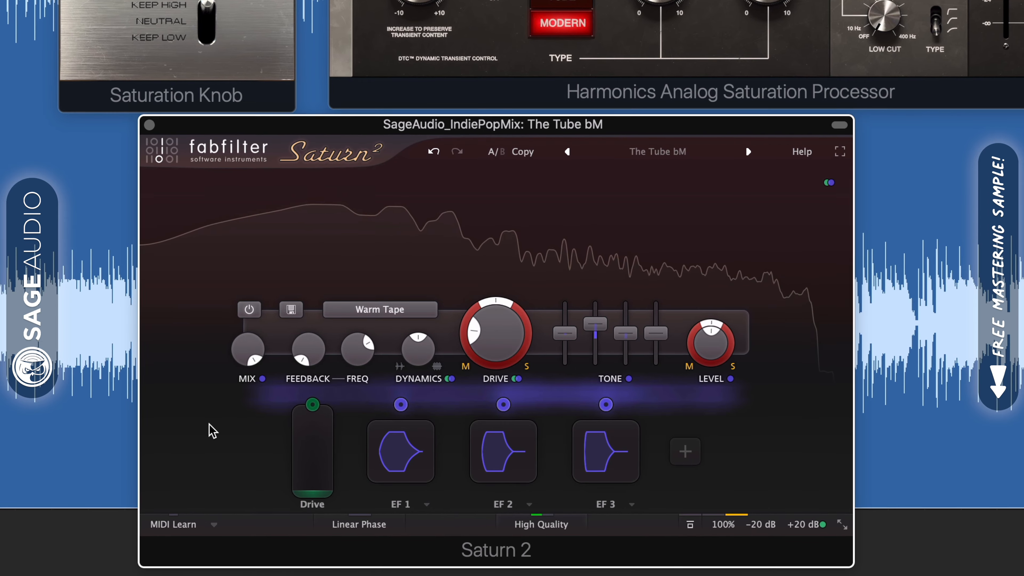